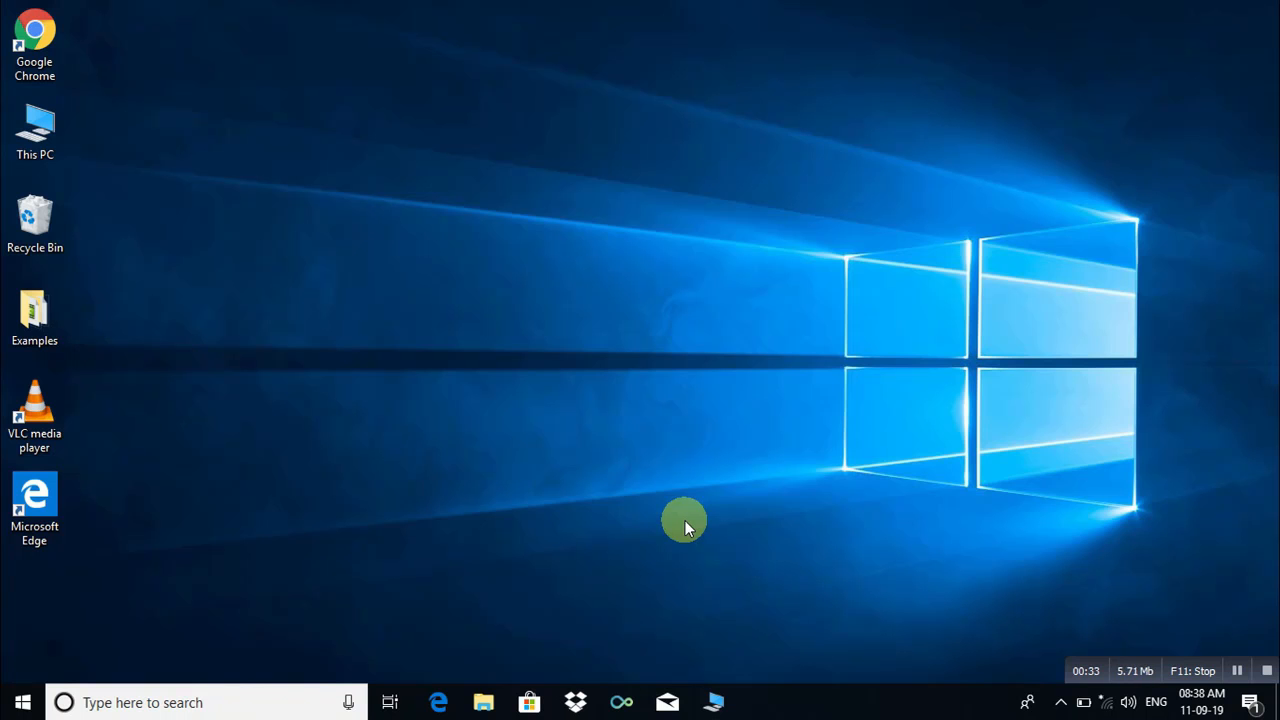
{"action": "mouse_move", "coordinate": [800, 696]}
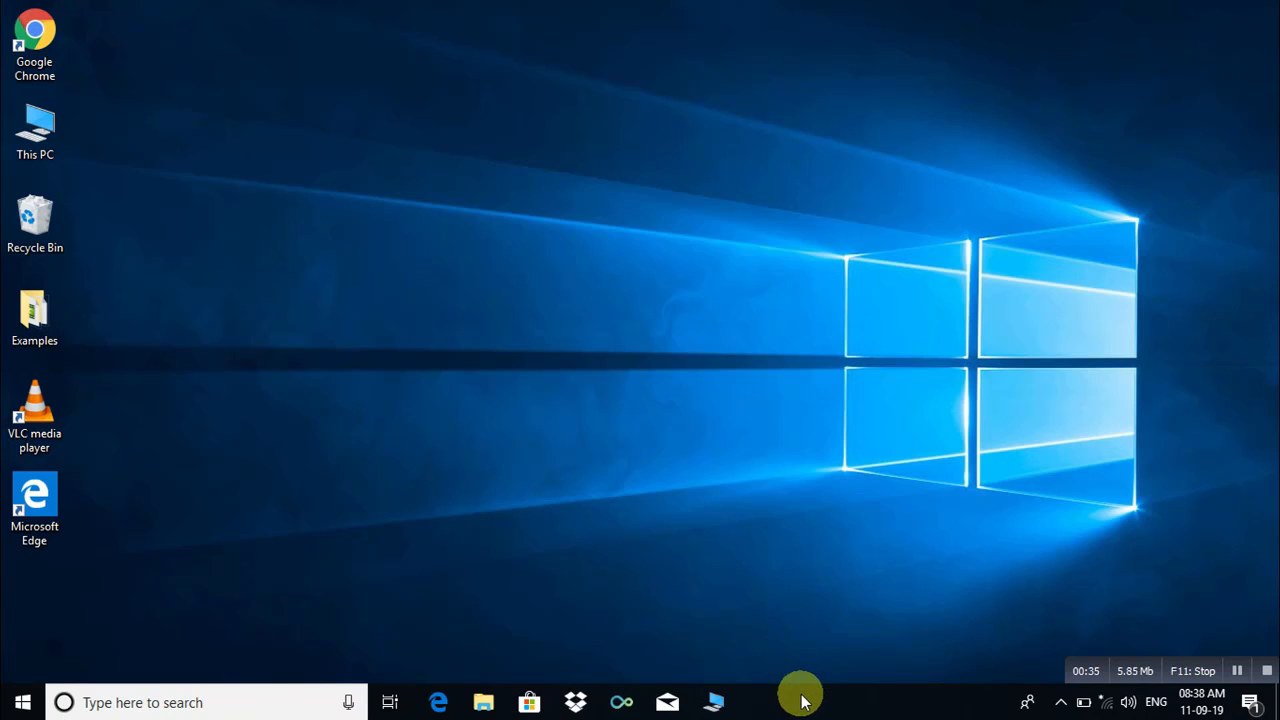
{"action": "mouse_move", "coordinate": [684, 520]}
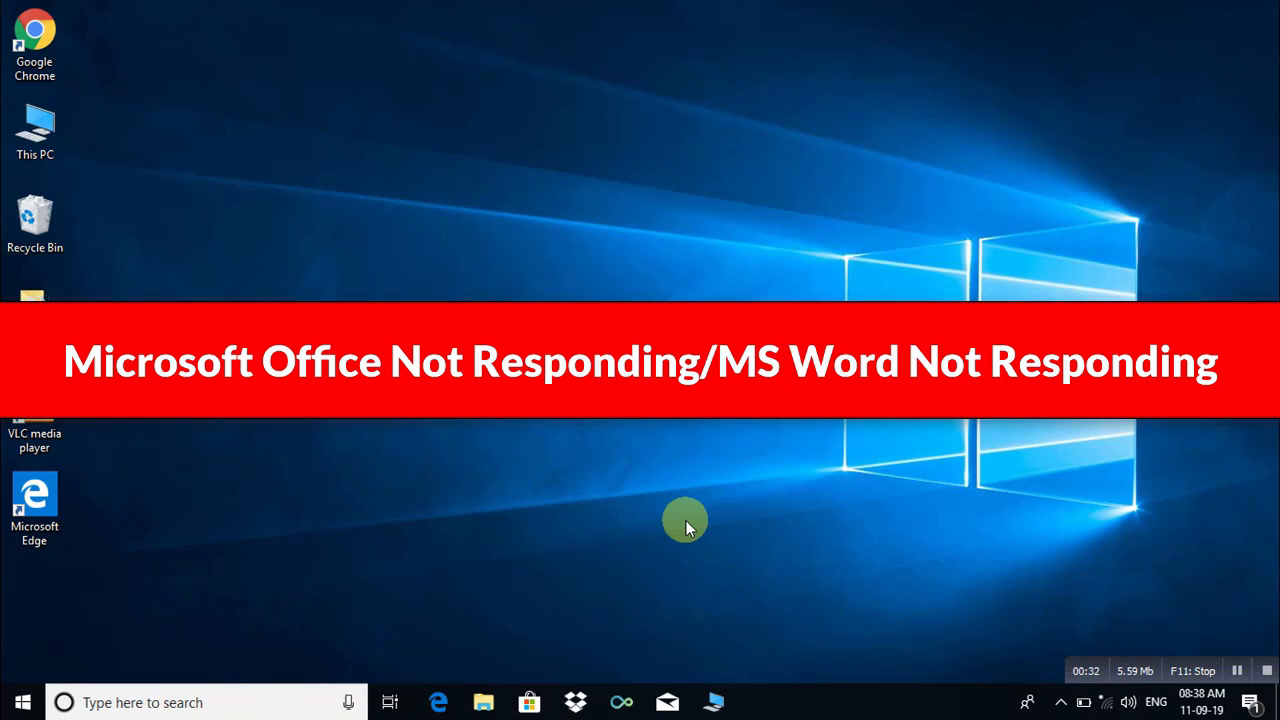
{"action": "mouse_move", "coordinate": [724, 548]}
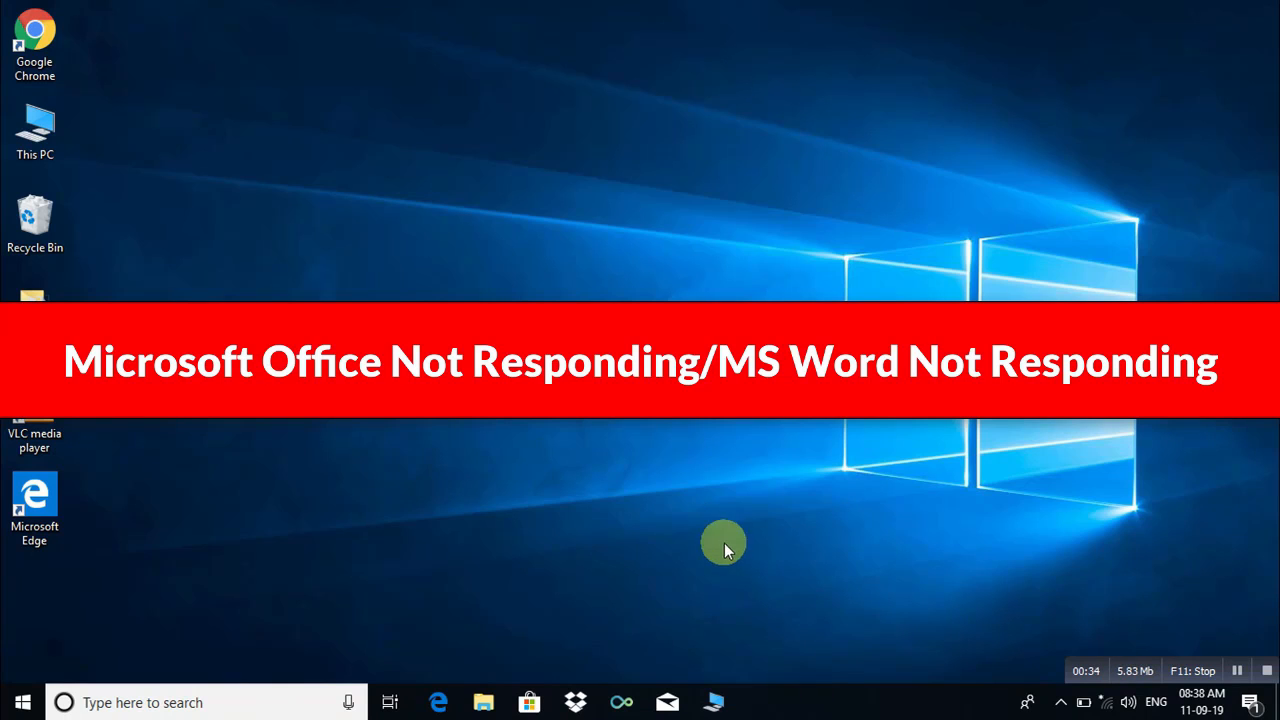
{"action": "mouse_move", "coordinate": [684, 528]}
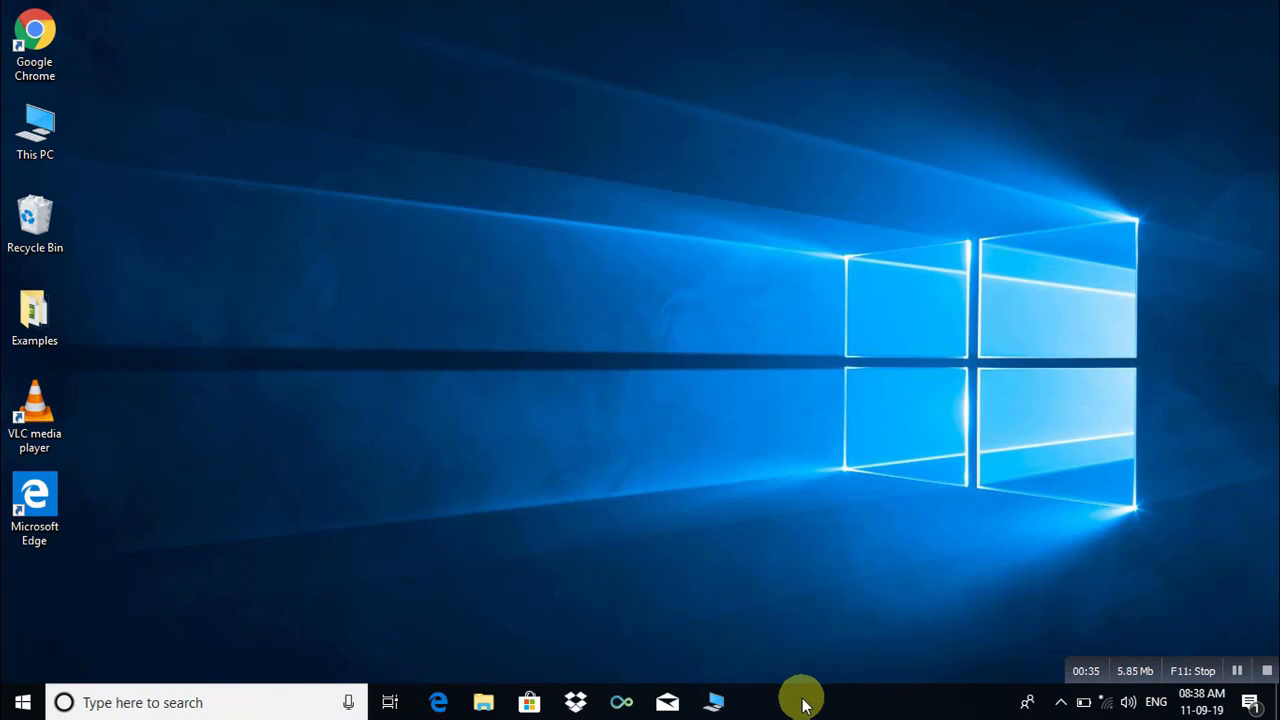
Step: Launch Task Manager from the taskbar and expand it to More details
{"action": "right_click", "coordinate": [800, 702]}
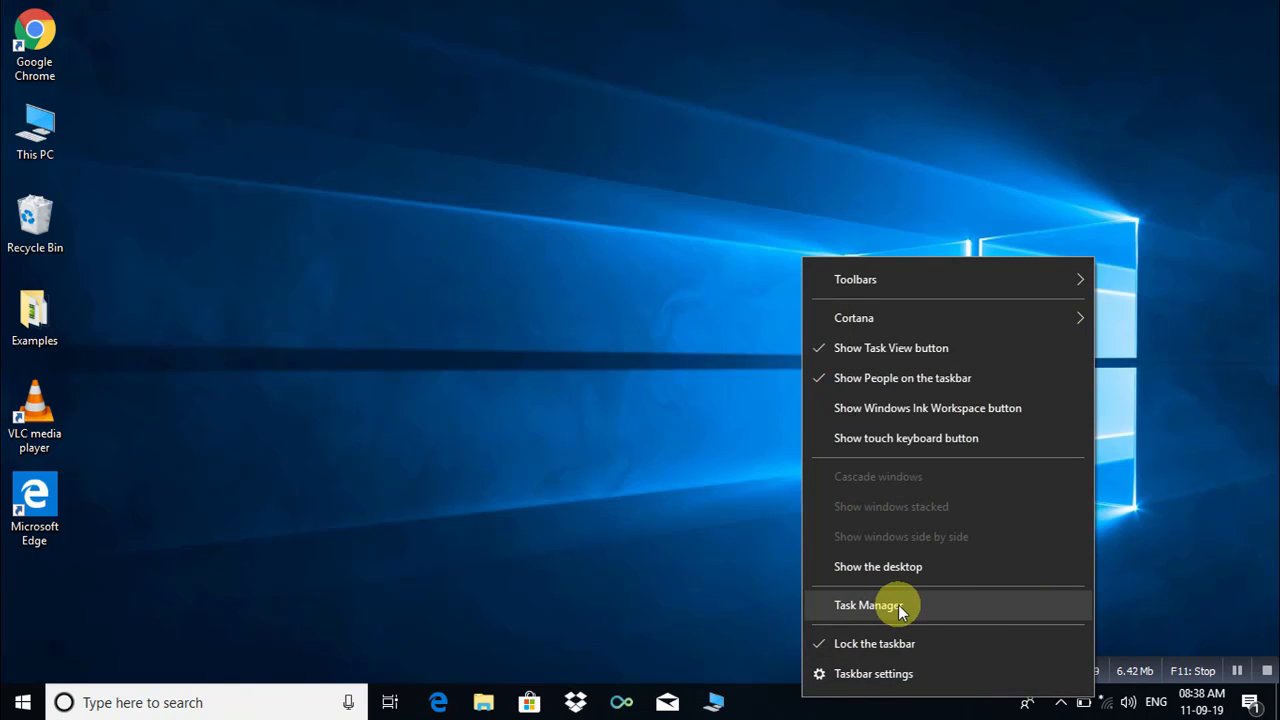
{"action": "left_click", "coordinate": [868, 604]}
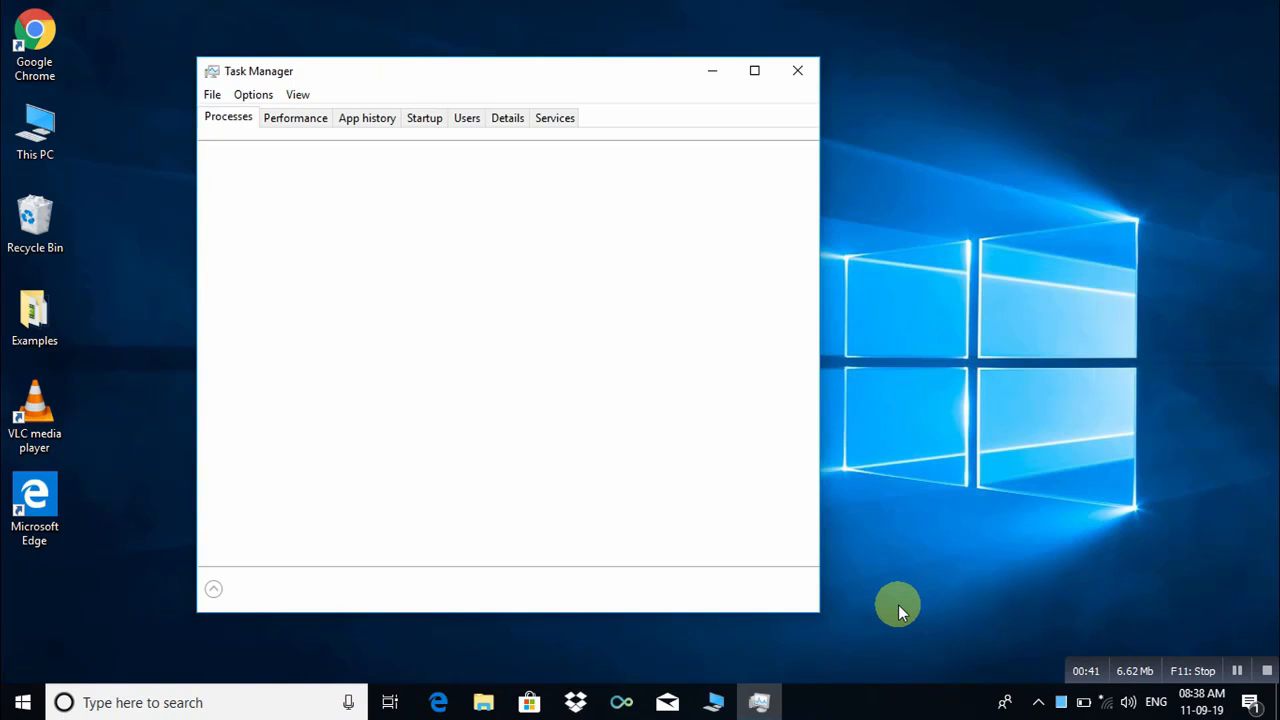
{"action": "left_click", "coordinate": [212, 588]}
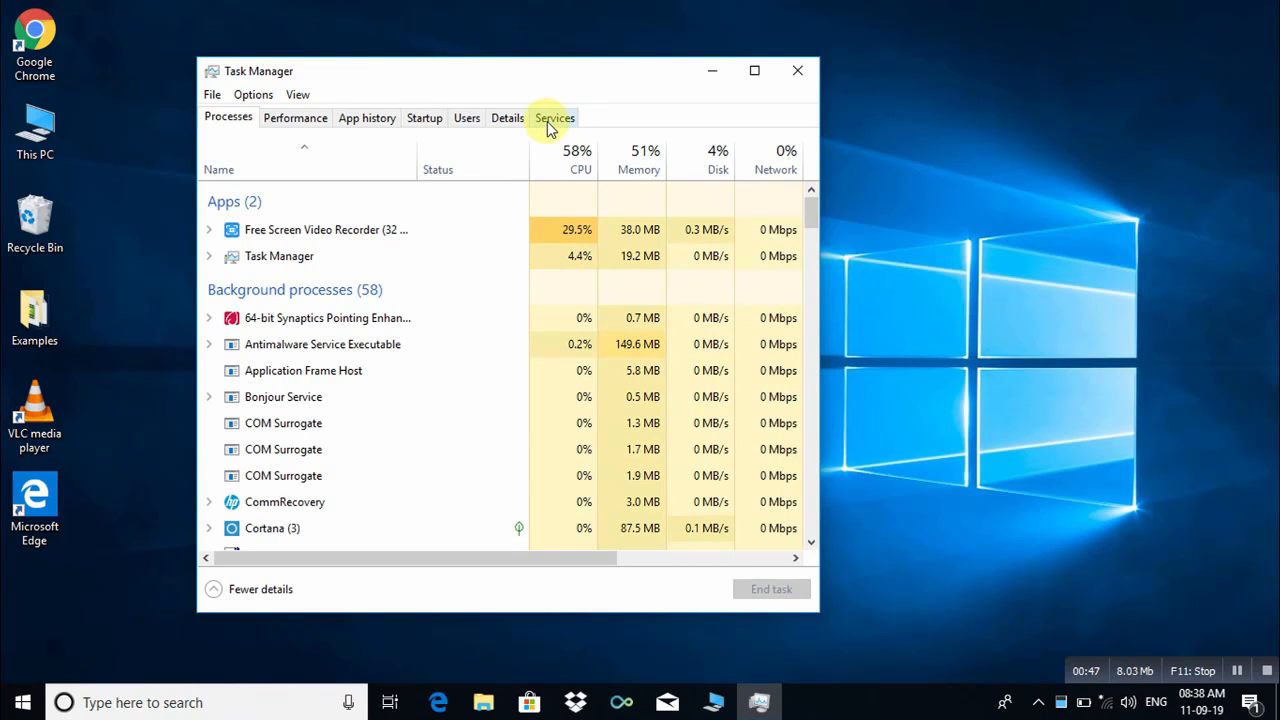
Step: From Task Manager's Services list, open the full Services console
{"action": "left_click", "coordinate": [554, 116]}
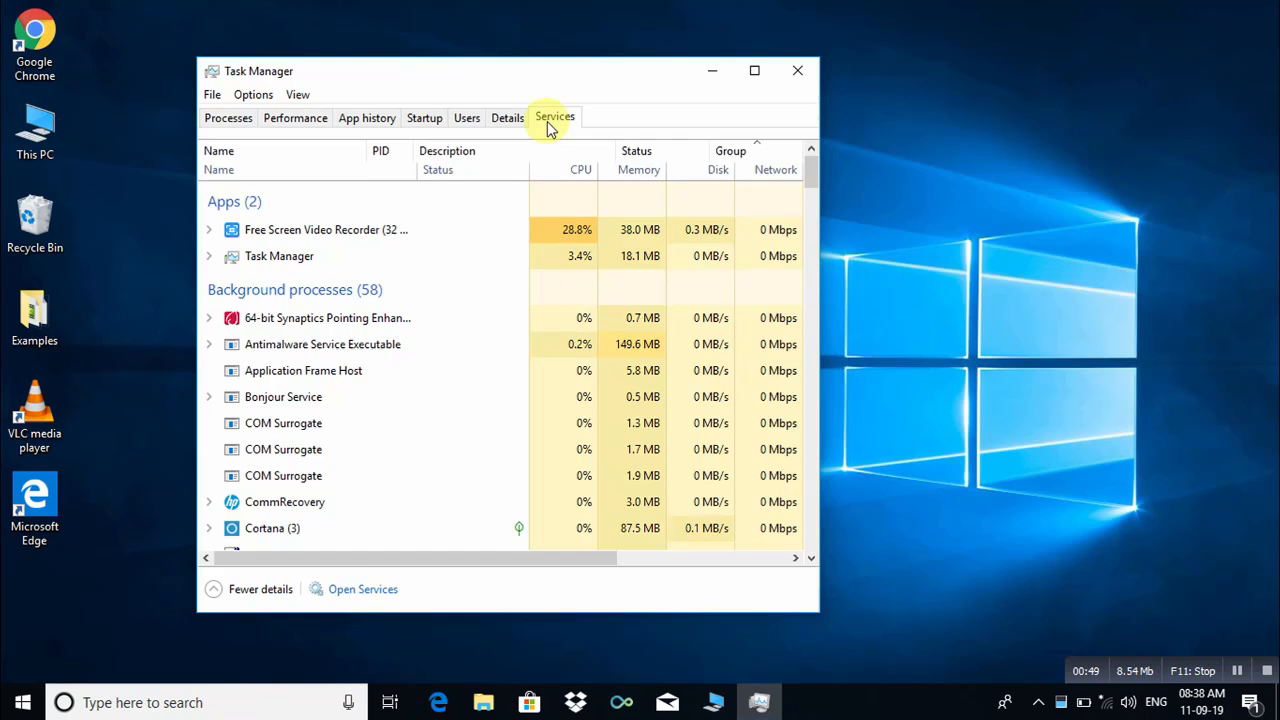
{"action": "left_click", "coordinate": [554, 116]}
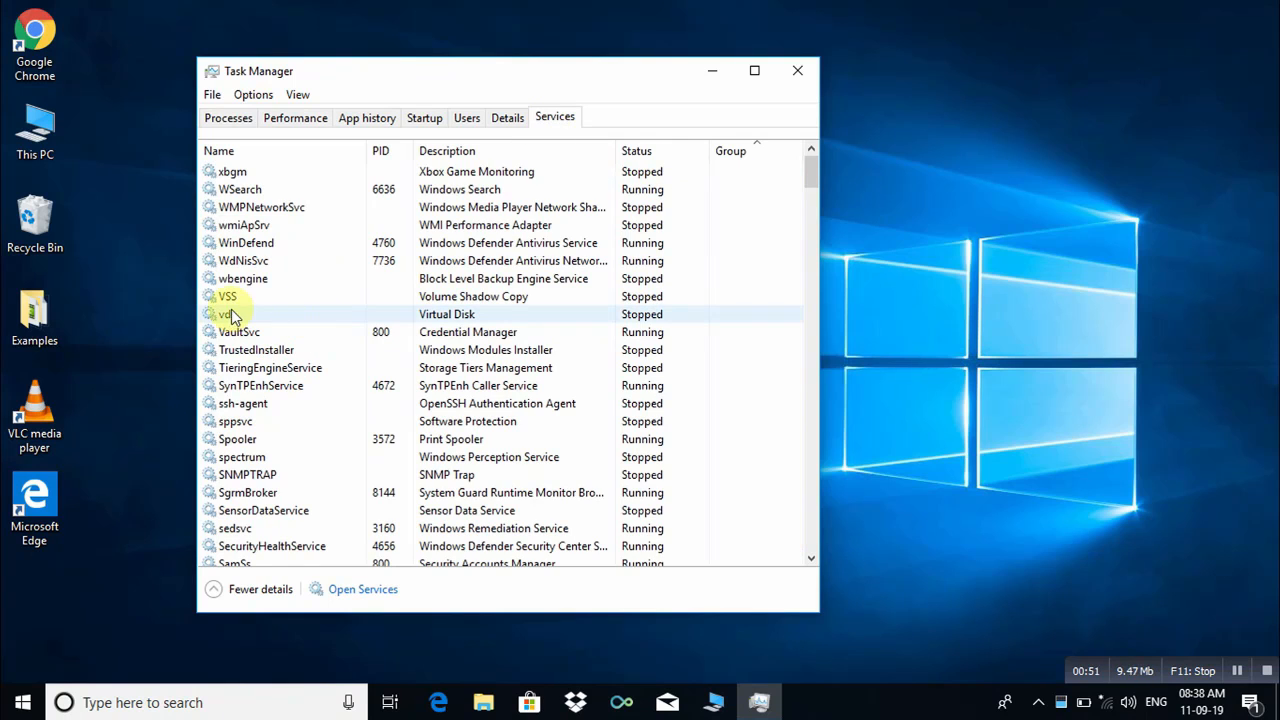
{"action": "left_click", "coordinate": [240, 296]}
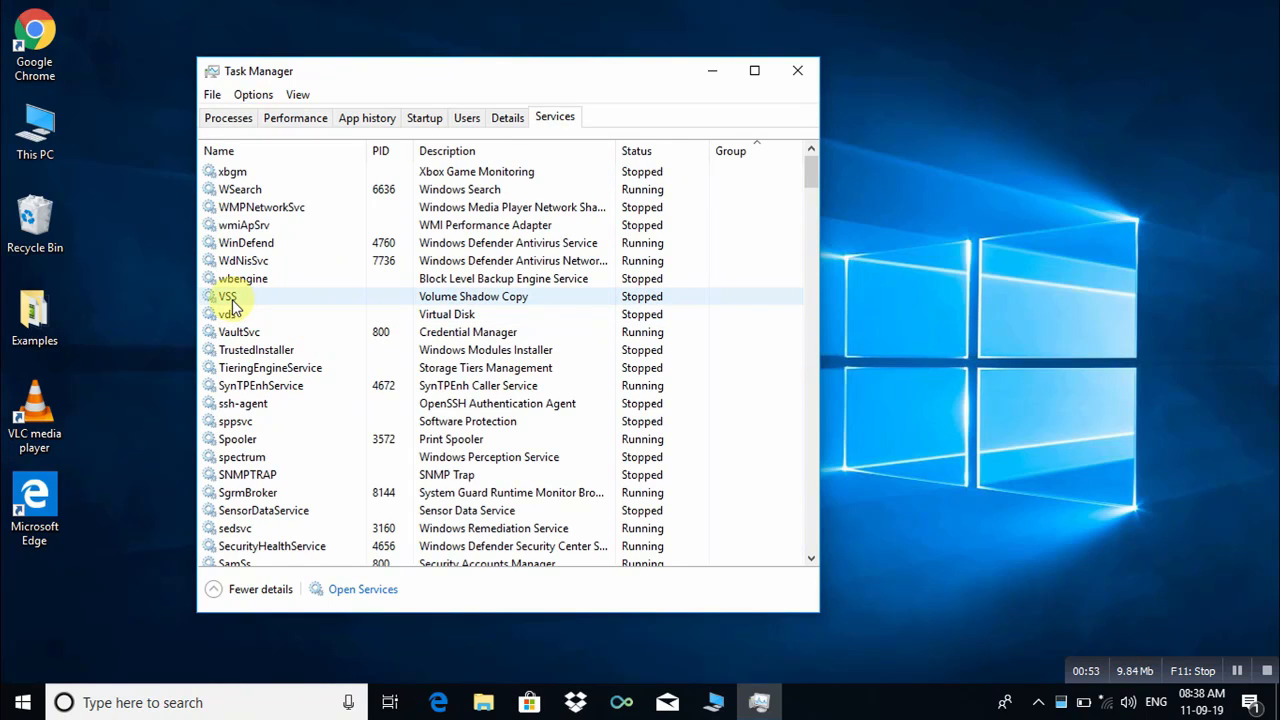
{"action": "left_click", "coordinate": [260, 296]}
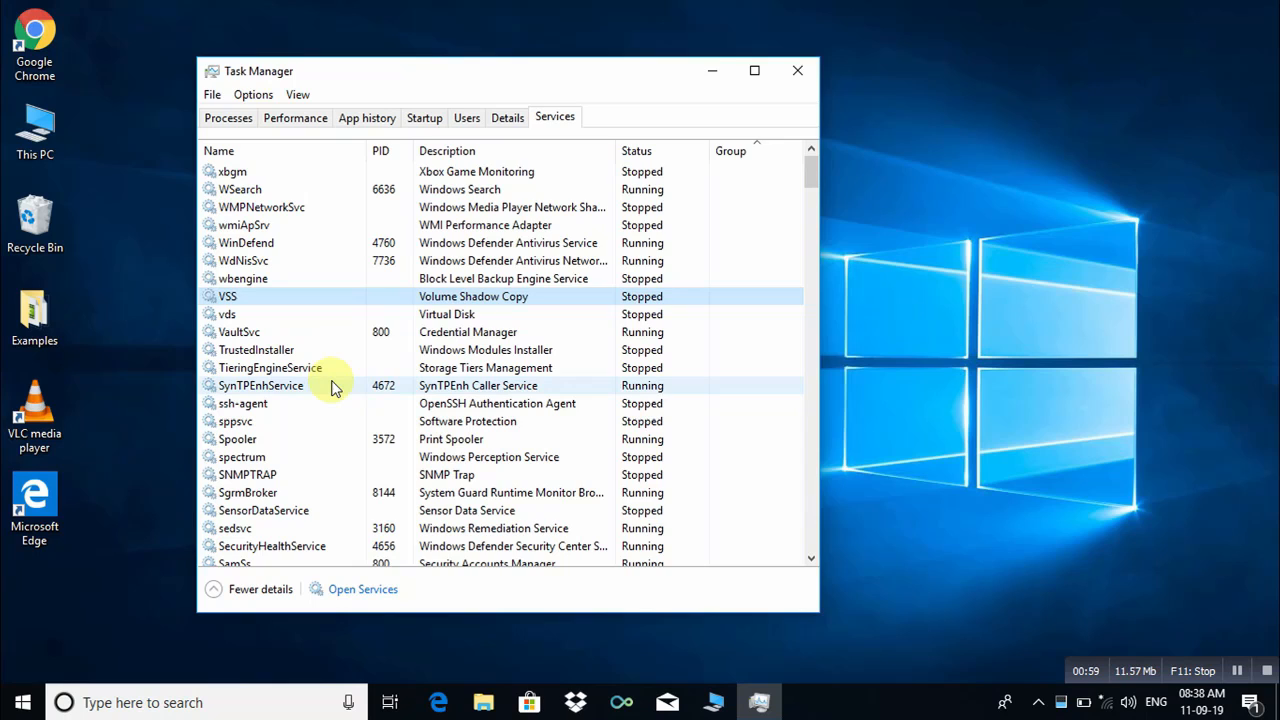
{"action": "left_click", "coordinate": [362, 588]}
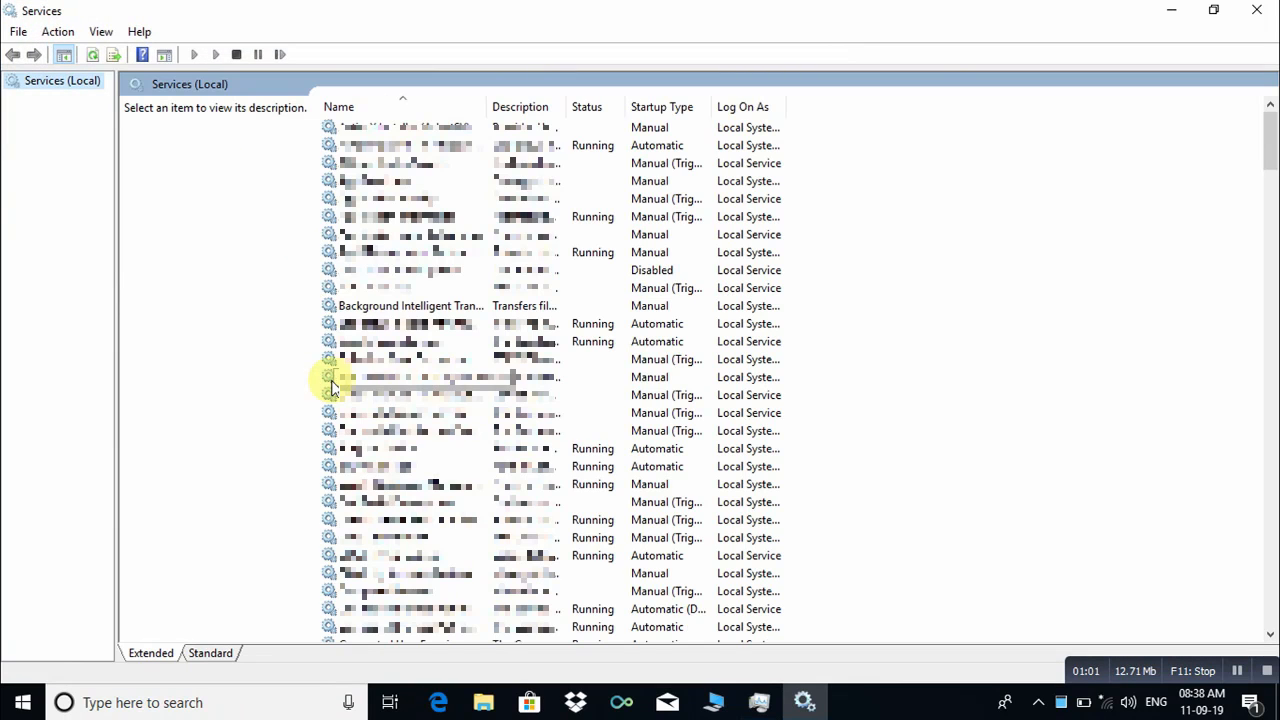
{"action": "mouse_move", "coordinate": [770, 264]}
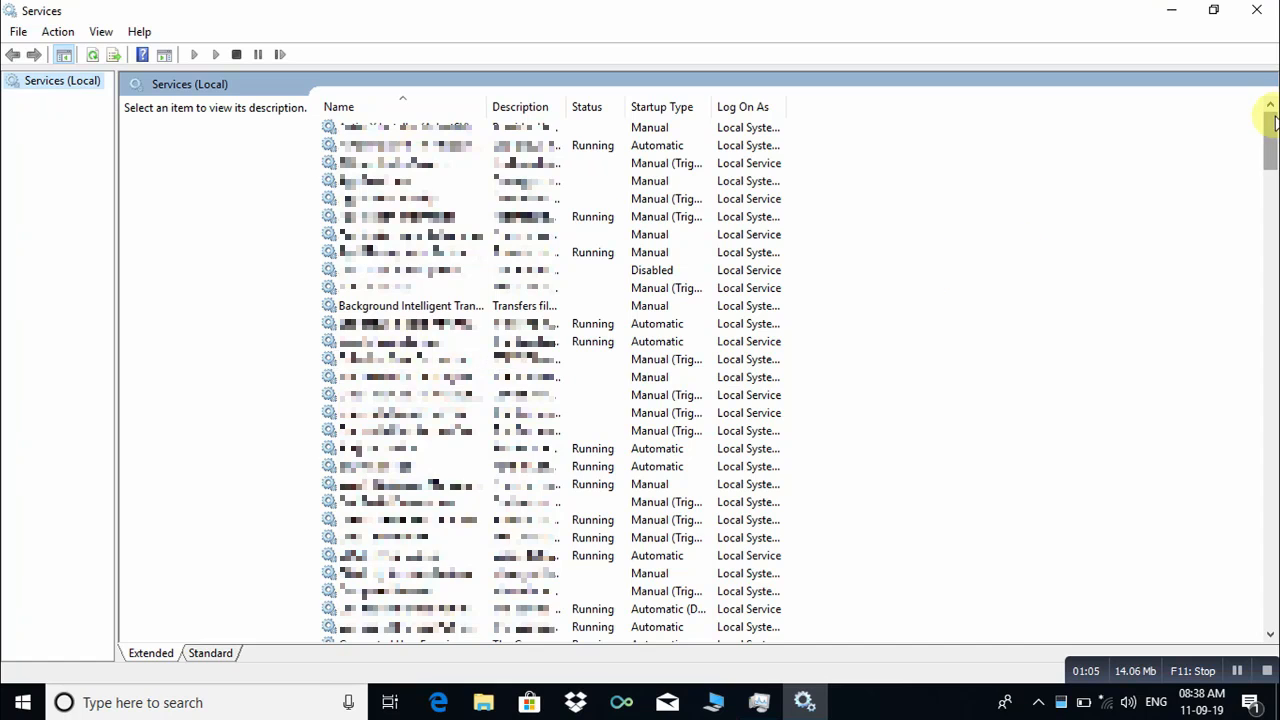
Step: Locate Print Spooler in the services list and open its Properties dialog
{"action": "scroll", "scroll_direction": "down", "scroll_amount": 3}
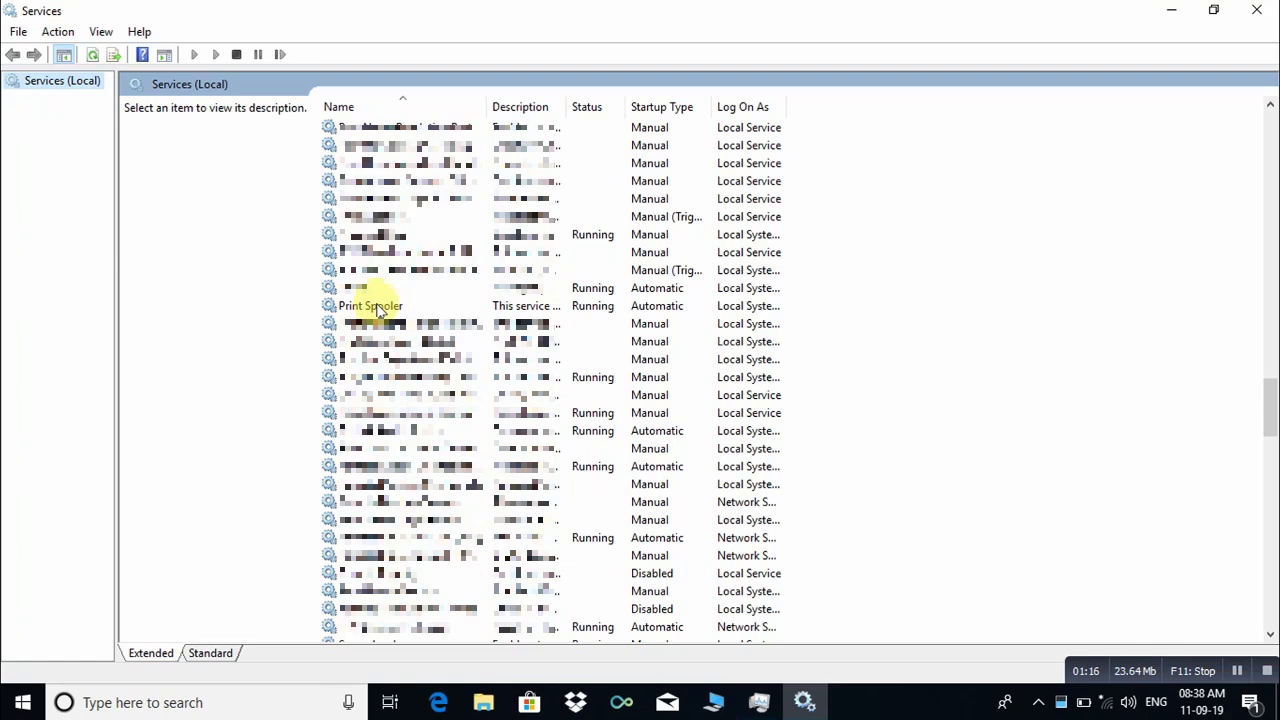
{"action": "left_click", "coordinate": [372, 304]}
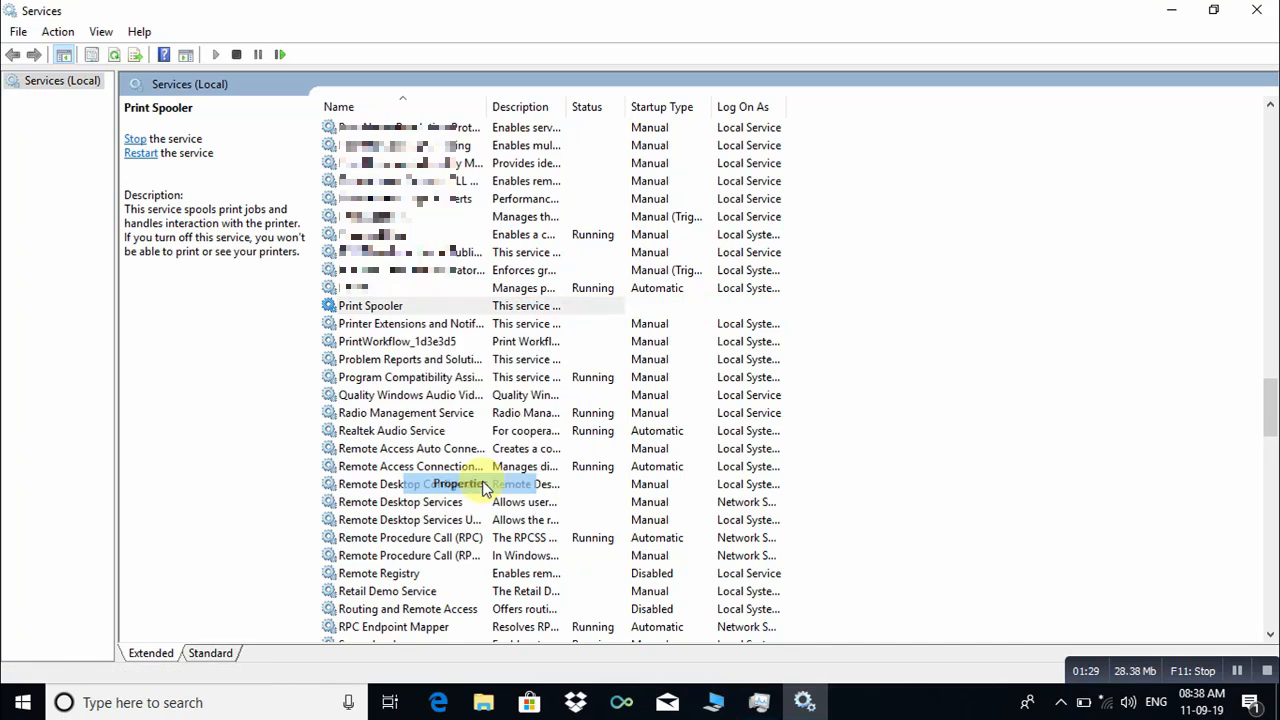
{"action": "left_click", "coordinate": [458, 484]}
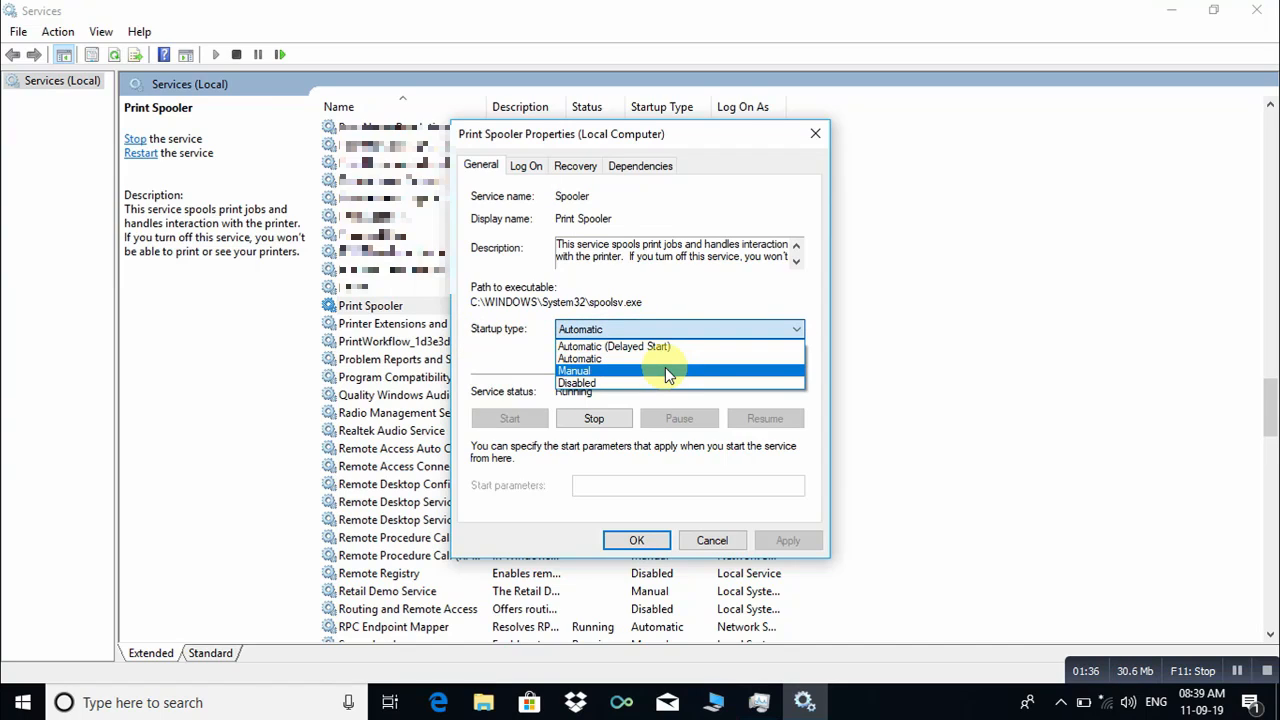
Step: Set Print Spooler's startup type to Manual and confirm with OK
{"action": "left_click", "coordinate": [574, 370]}
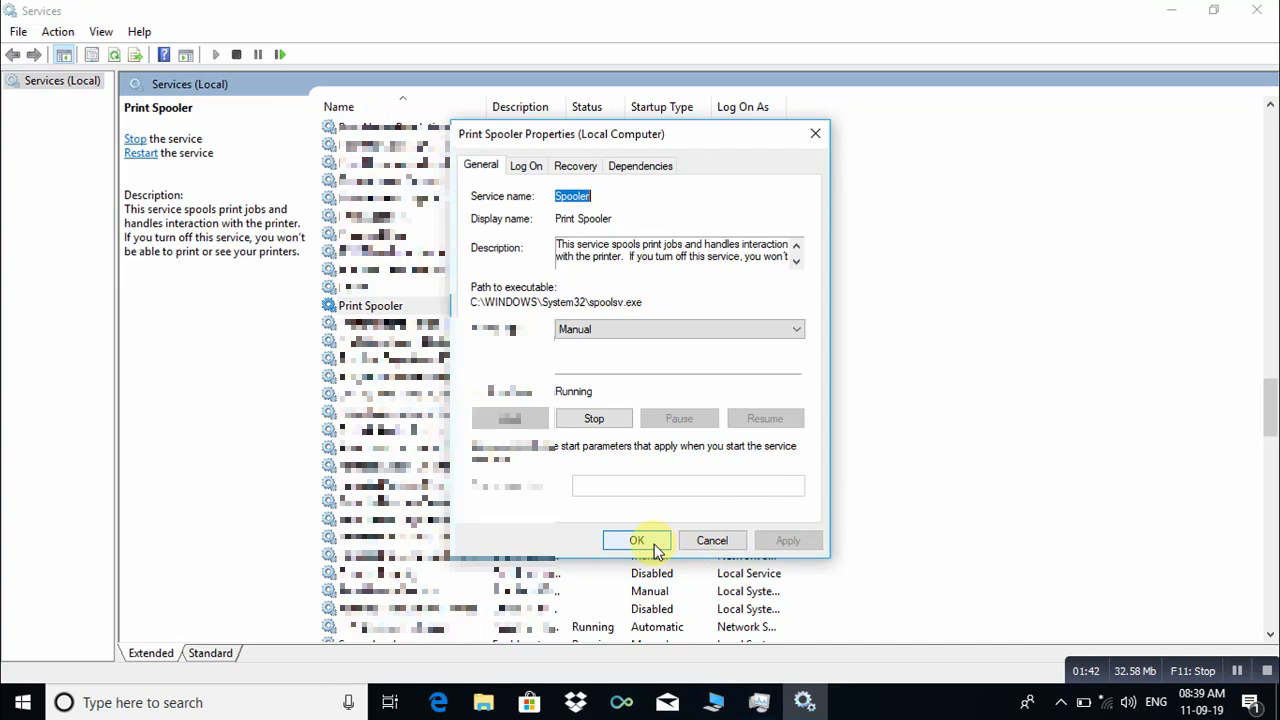
{"action": "left_click", "coordinate": [636, 540]}
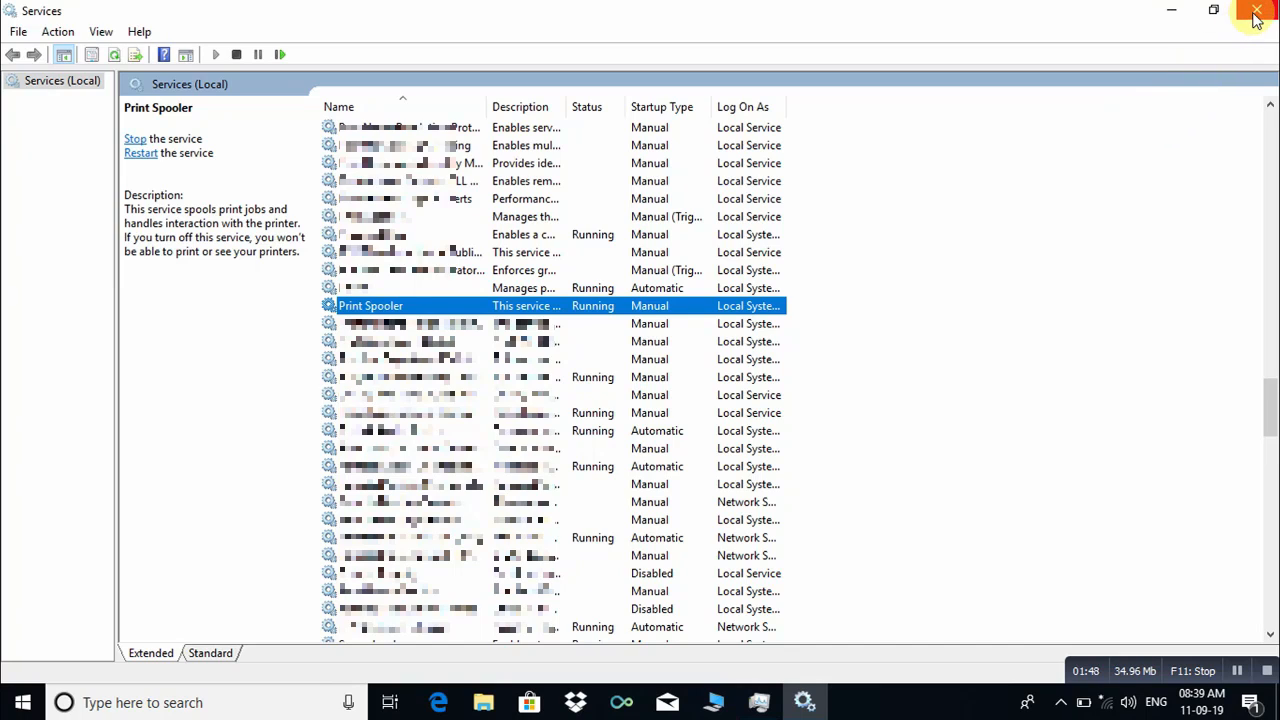
{"action": "mouse_move", "coordinate": [96, 676]}
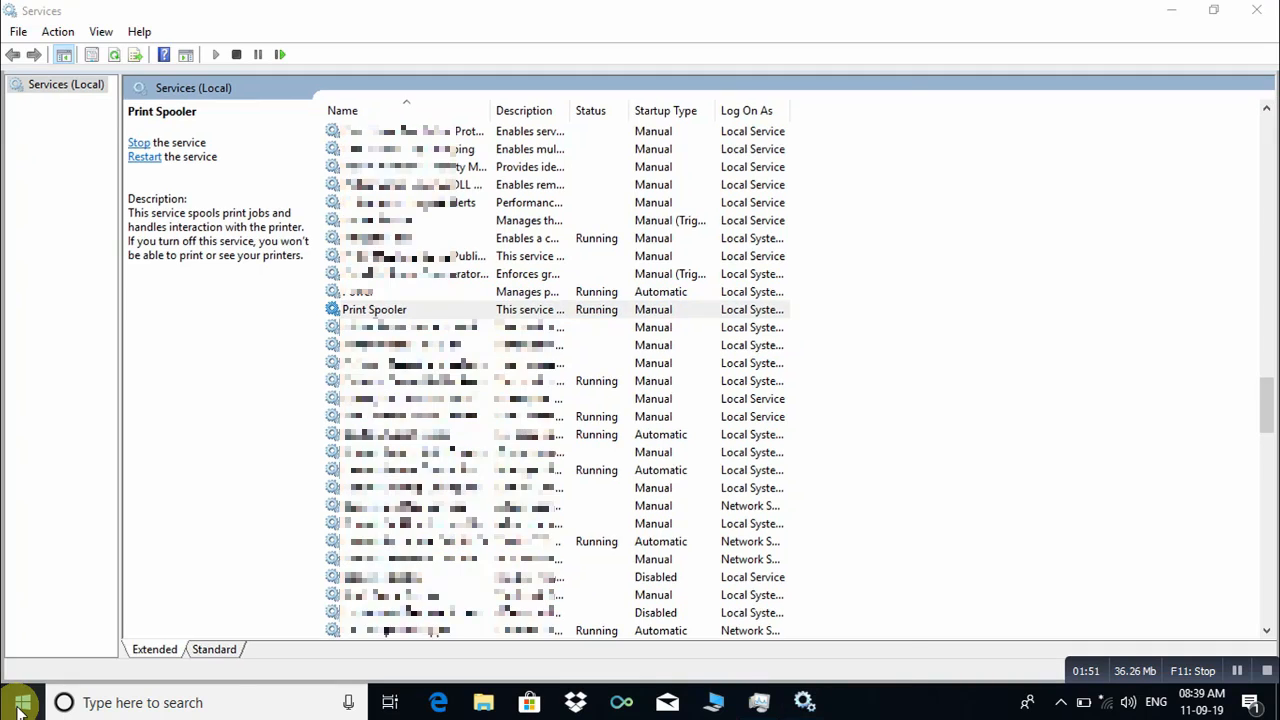
Step: Open the Start menu to restart the PC
{"action": "left_click", "coordinate": [20, 702]}
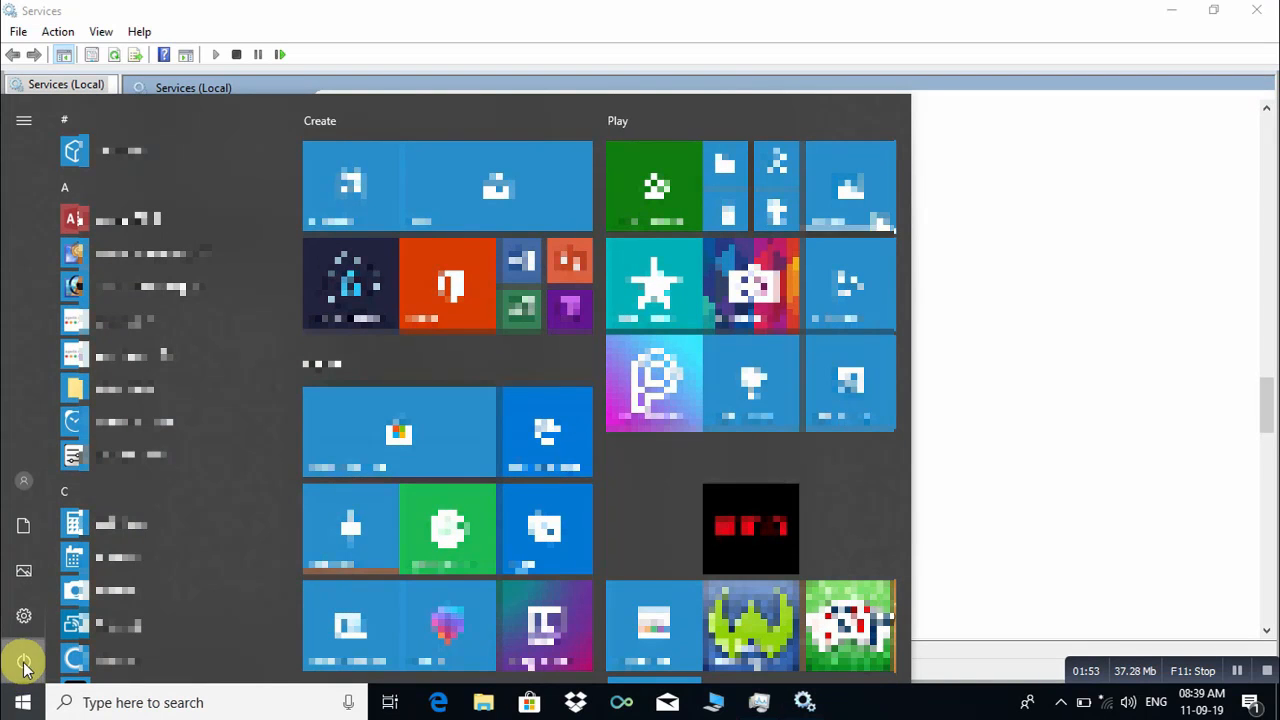